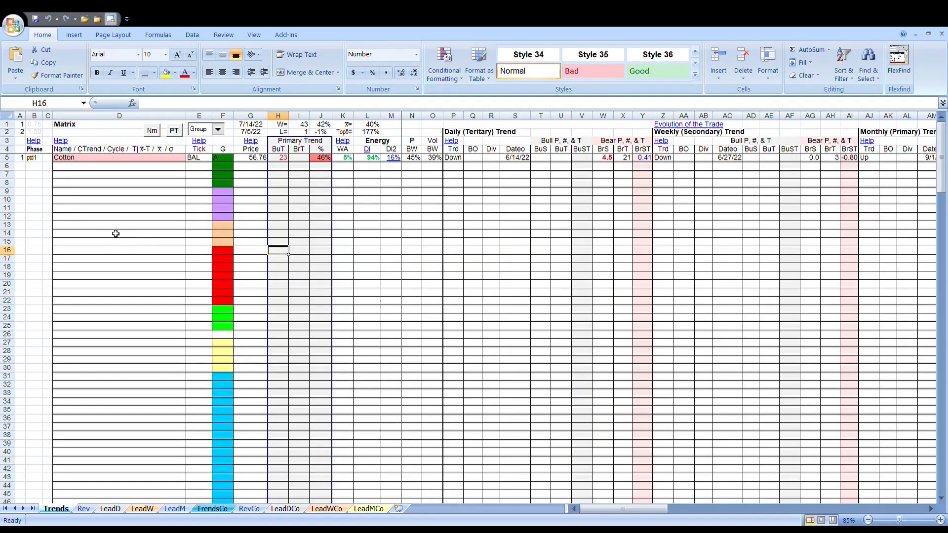
mouse_move(130, 195)
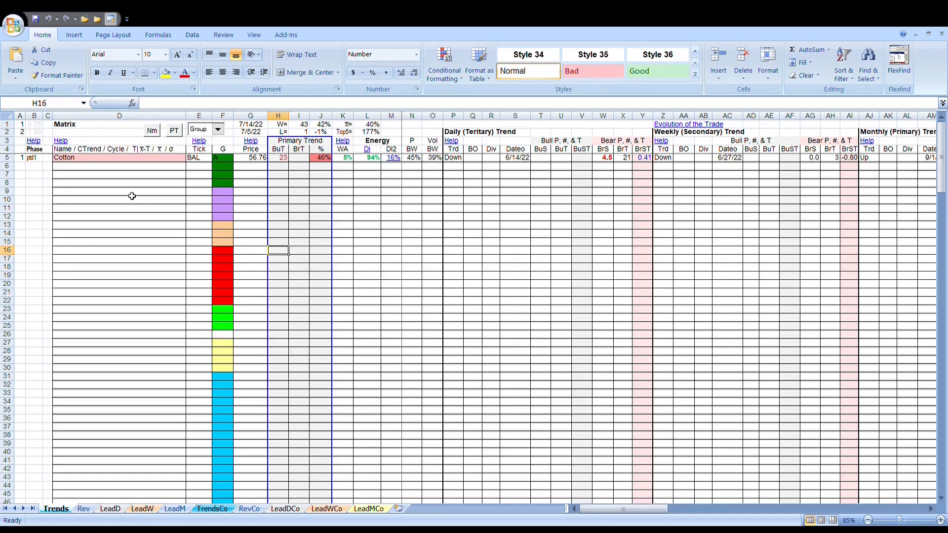
mouse_move(136, 171)
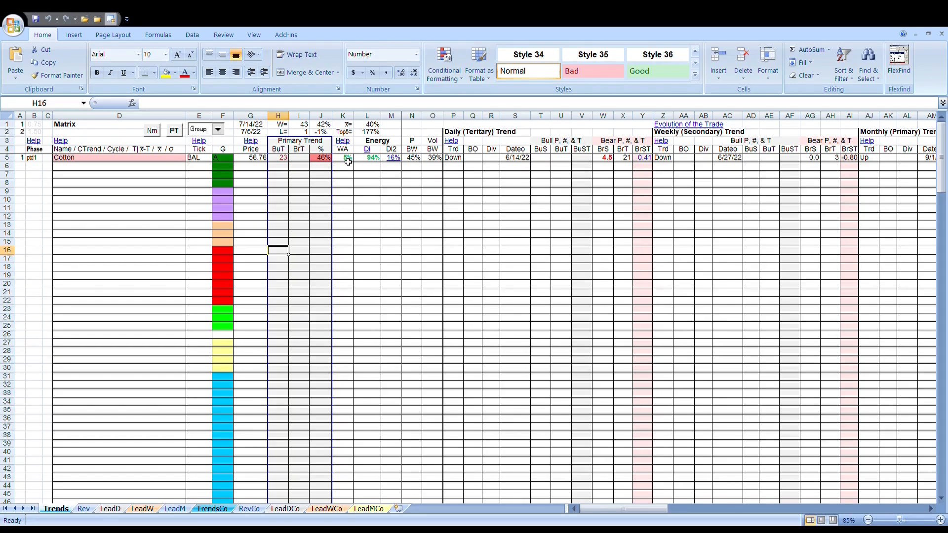
Select Cotton's energy figures in row 5 to check their status-bar sum
drag(343, 157, 391, 157)
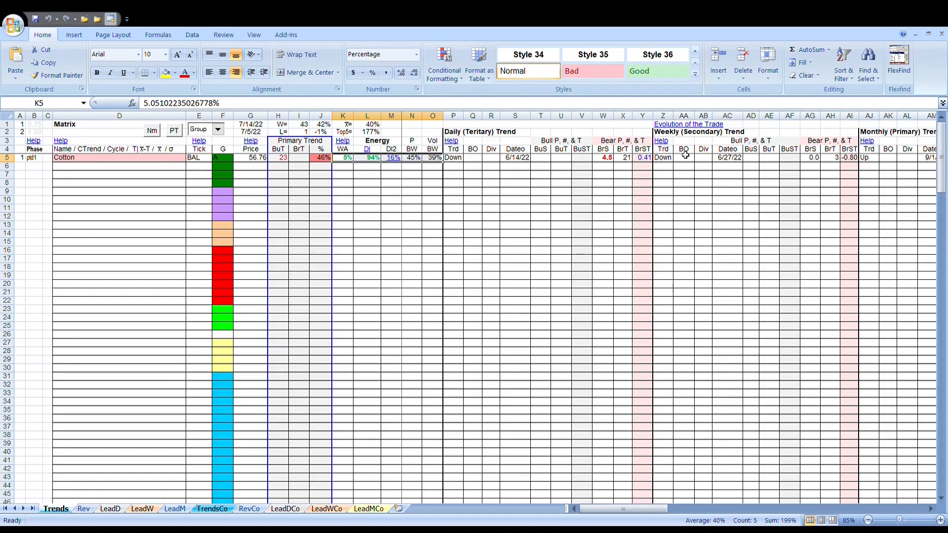
mouse_move(703, 205)
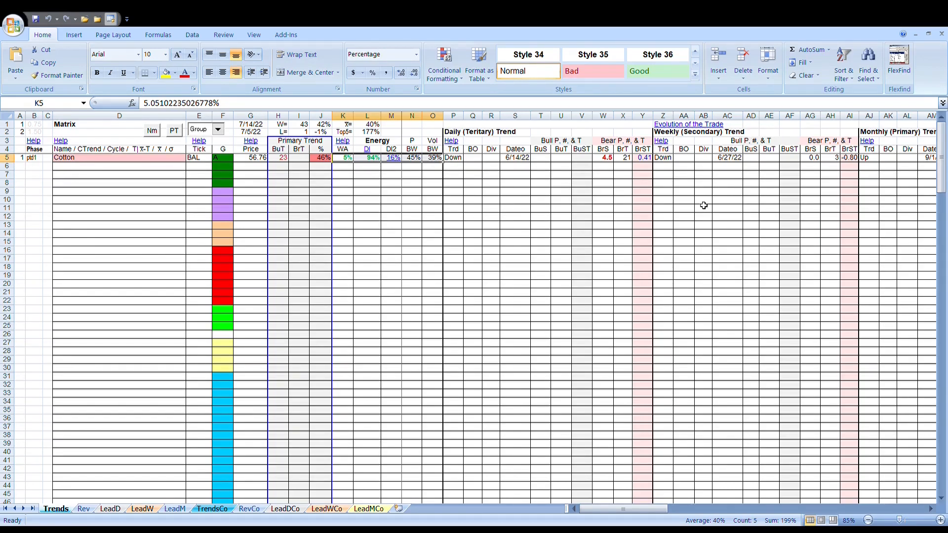
mouse_move(680, 219)
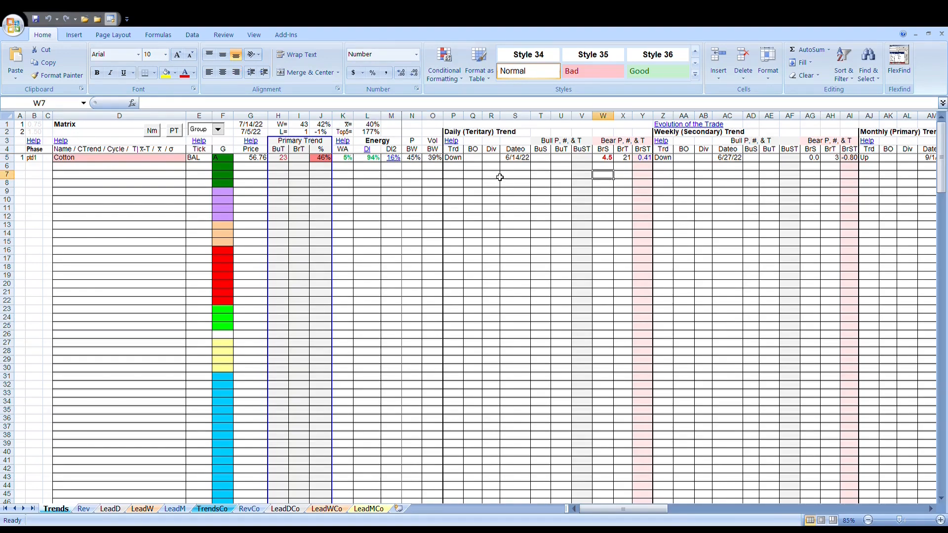
mouse_move(502, 180)
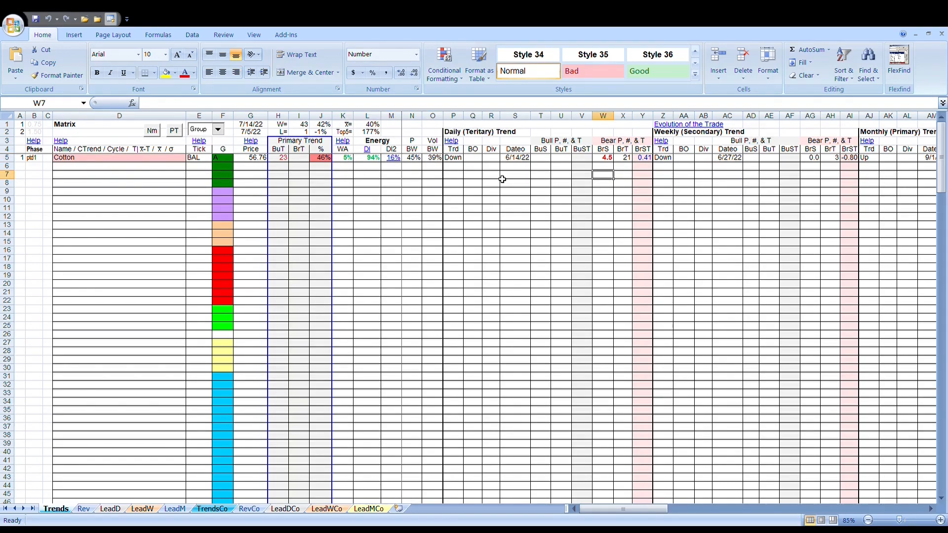
mouse_move(540, 193)
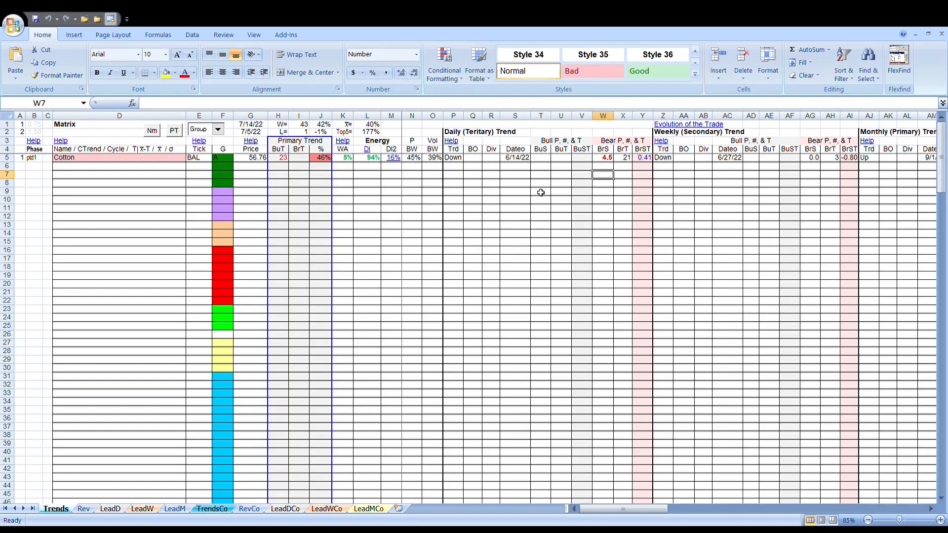
mouse_move(664, 496)
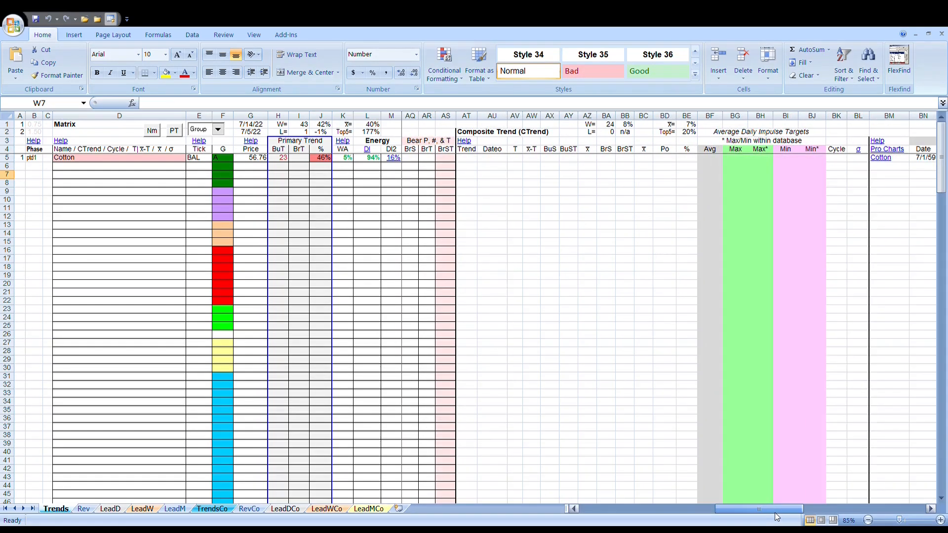
Scroll across Cotton's seasonality returns and the Weekly (Down) and Monthly (Up) trend columns
scroll(right, 3)
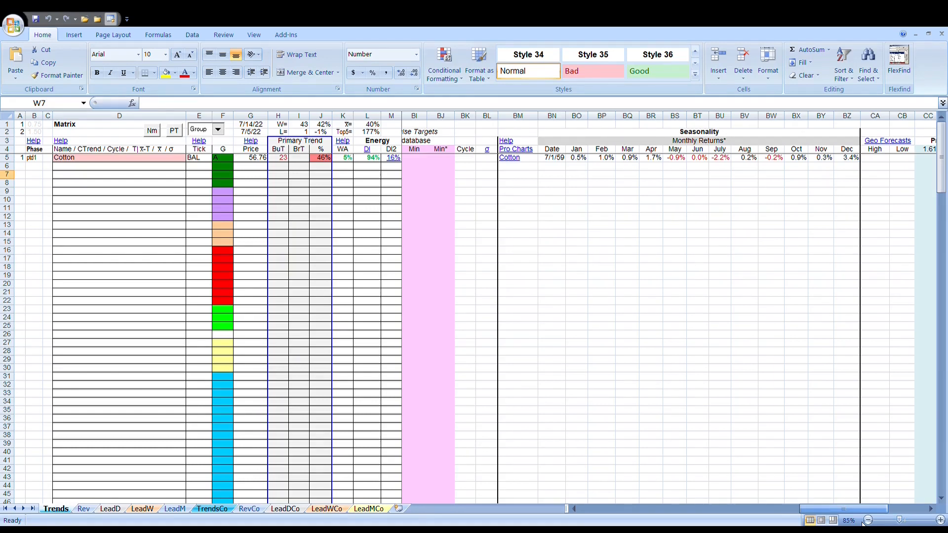
scroll(right, 3)
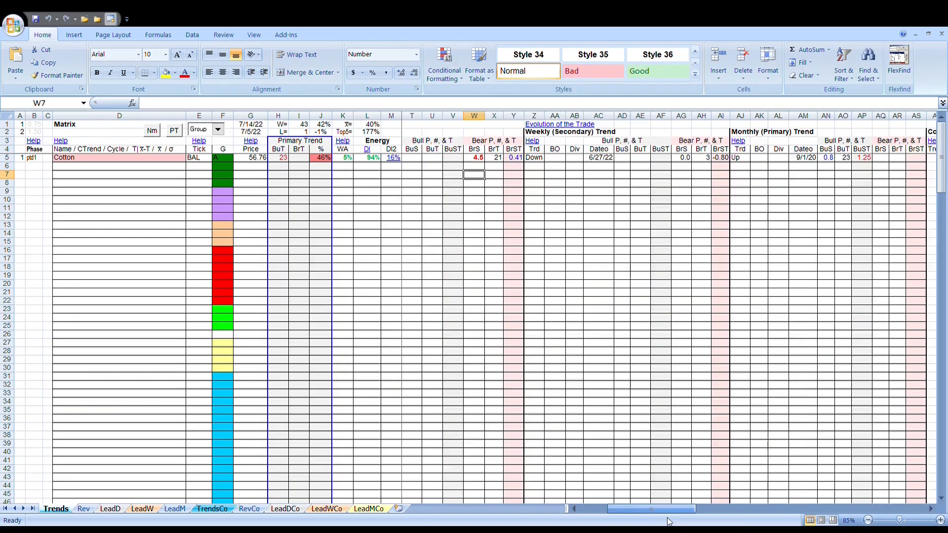